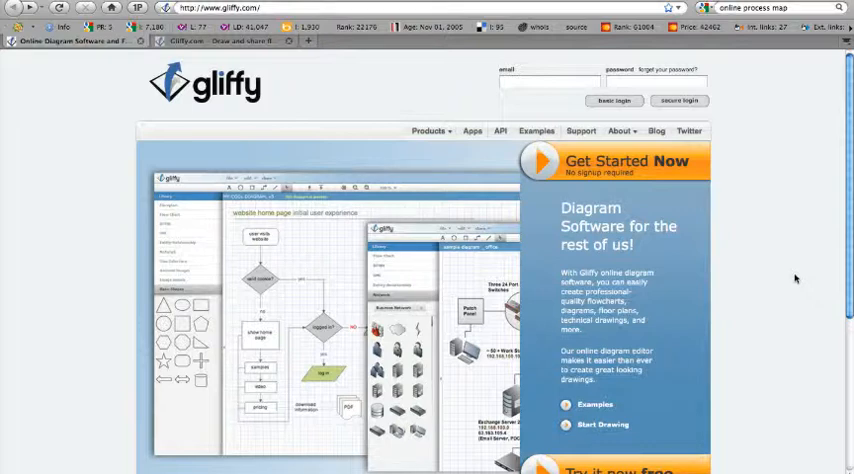
{"action": "mouse_move", "coordinate": [757, 258]}
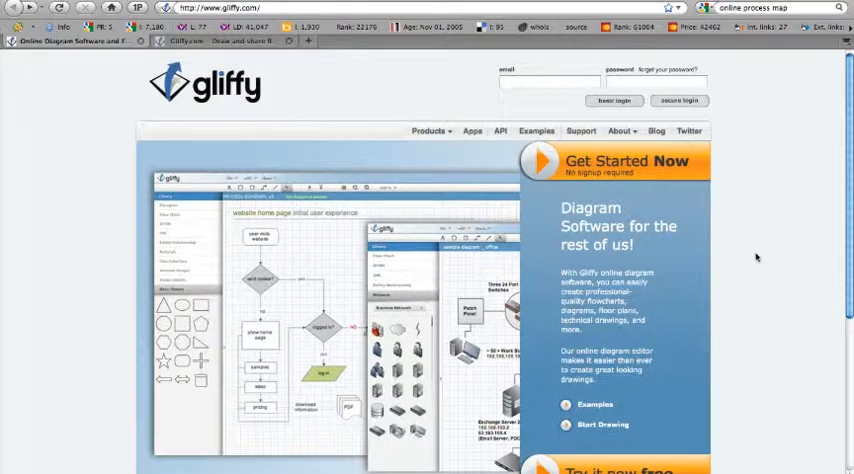
{"action": "mouse_move", "coordinate": [672, 276]}
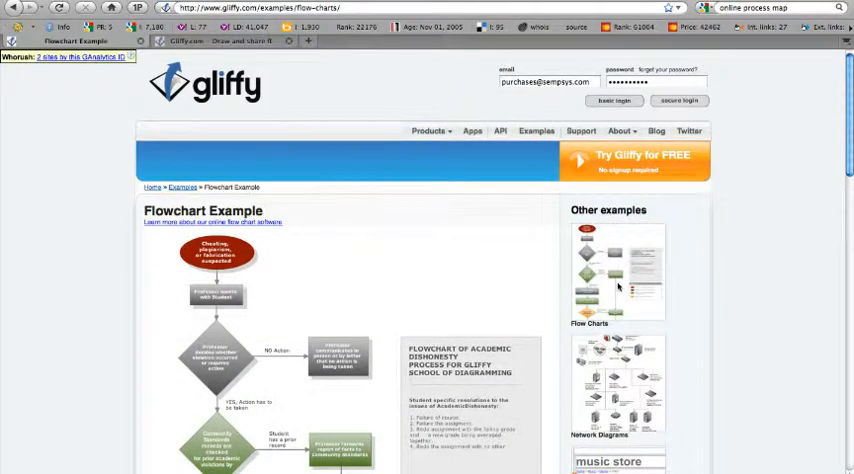
{"action": "mouse_move", "coordinate": [608, 369]}
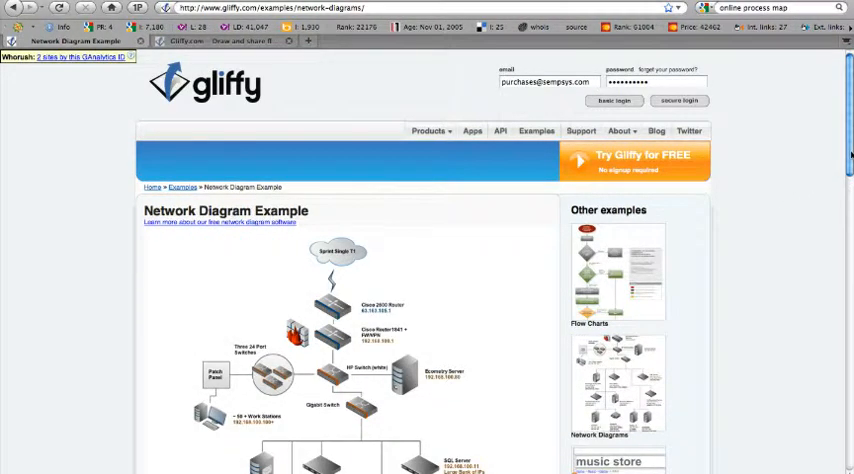
Scroll through the network, wireframe, site map and org chart example diagrams.
{"action": "scroll", "scroll_direction": "down", "scroll_amount": 3}
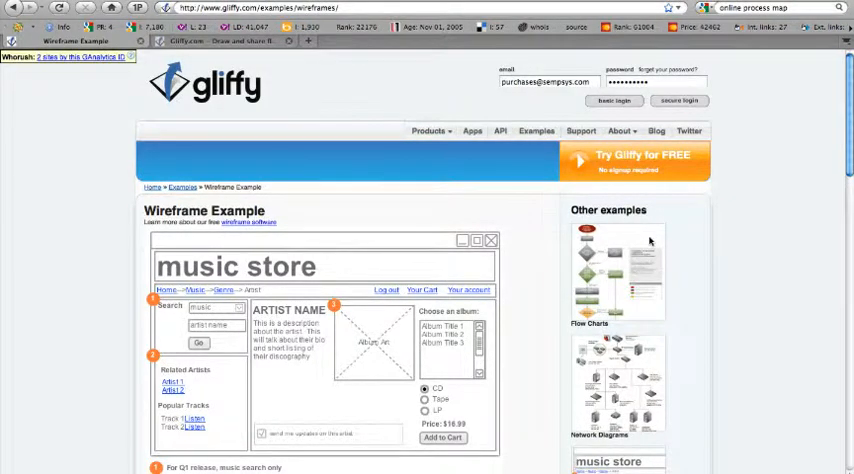
{"action": "scroll", "scroll_direction": "down", "scroll_amount": 3}
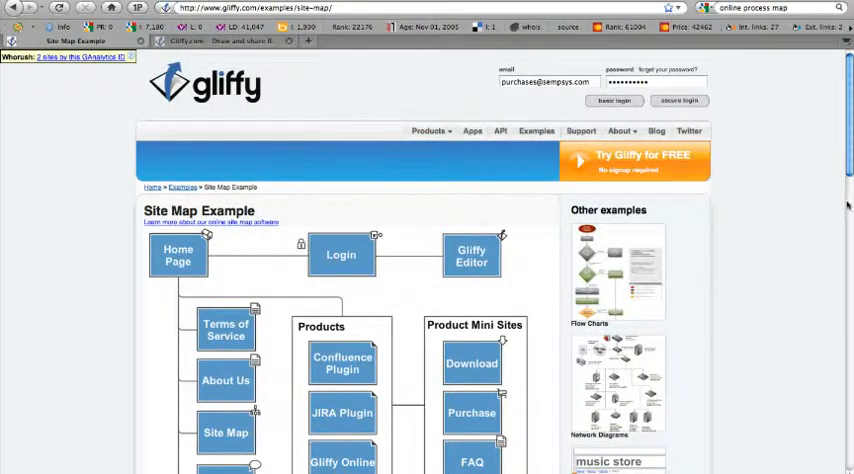
{"action": "scroll", "scroll_direction": "down", "scroll_amount": 3}
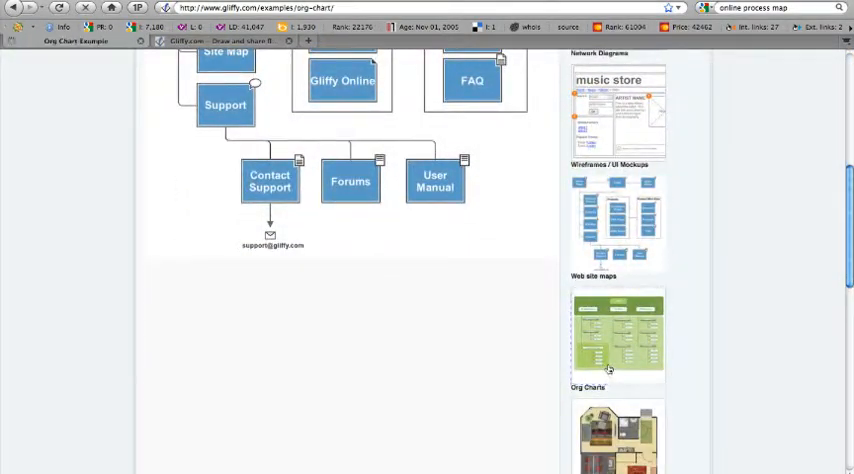
{"action": "scroll", "scroll_direction": "up", "scroll_amount": 3}
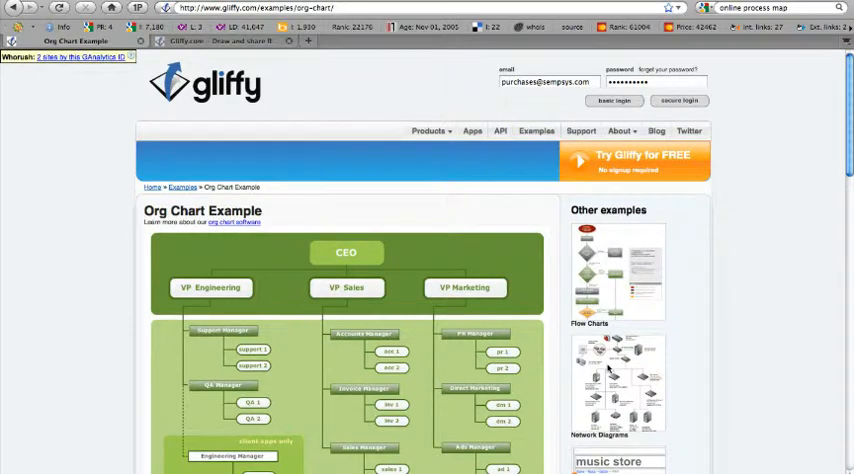
{"action": "scroll", "scroll_direction": "down", "scroll_amount": 3}
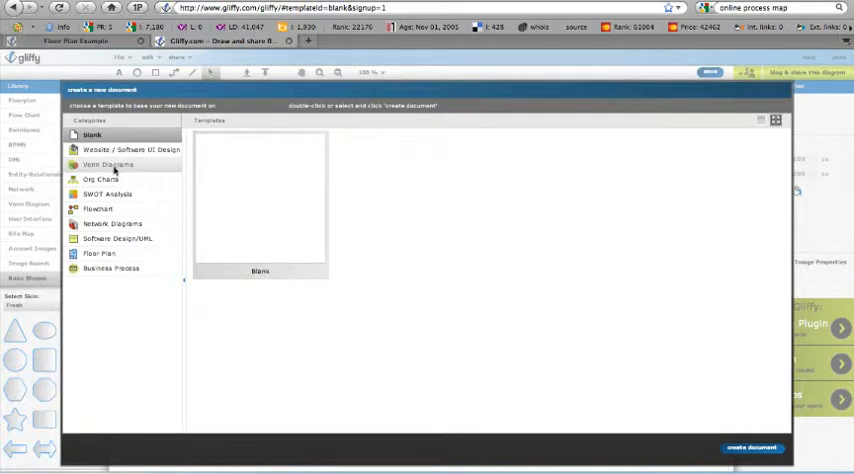
Browse the template categories and settle on the Flowchart templates.
{"action": "left_click", "coordinate": [98, 208]}
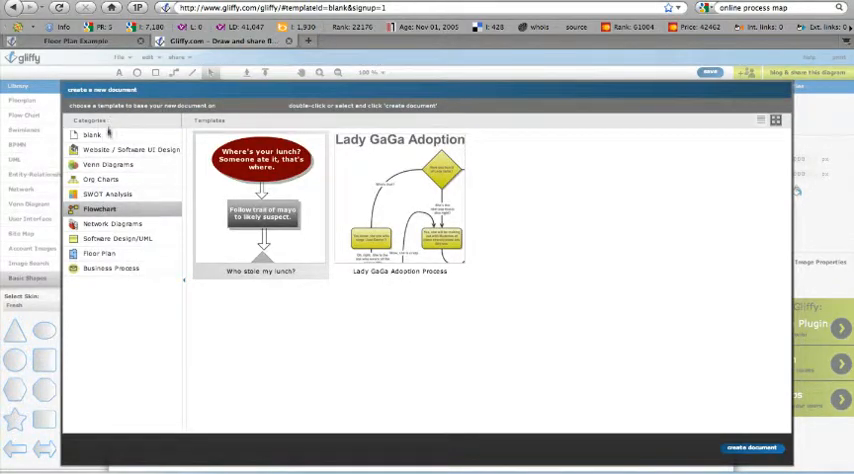
{"action": "left_click", "coordinate": [92, 135]}
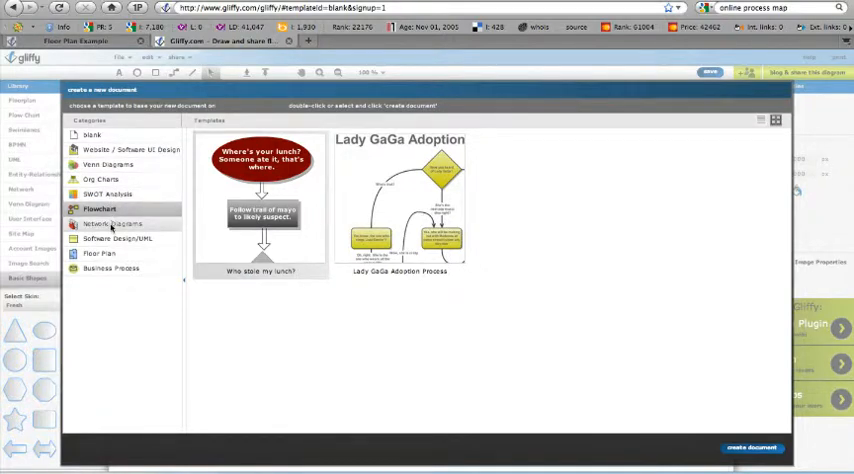
{"action": "left_click", "coordinate": [111, 268]}
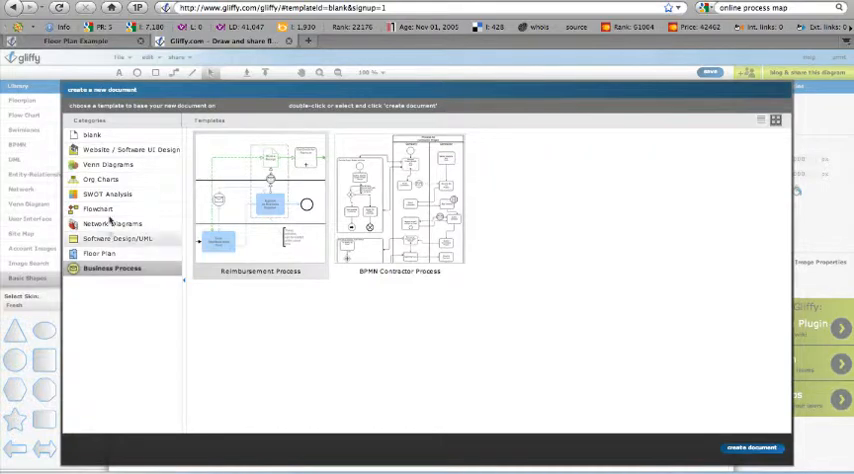
{"action": "left_click", "coordinate": [98, 209]}
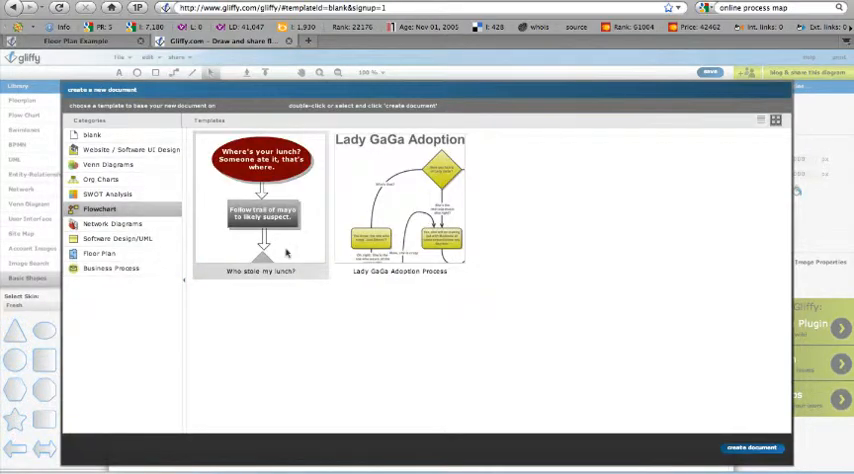
{"action": "mouse_move", "coordinate": [725, 372]}
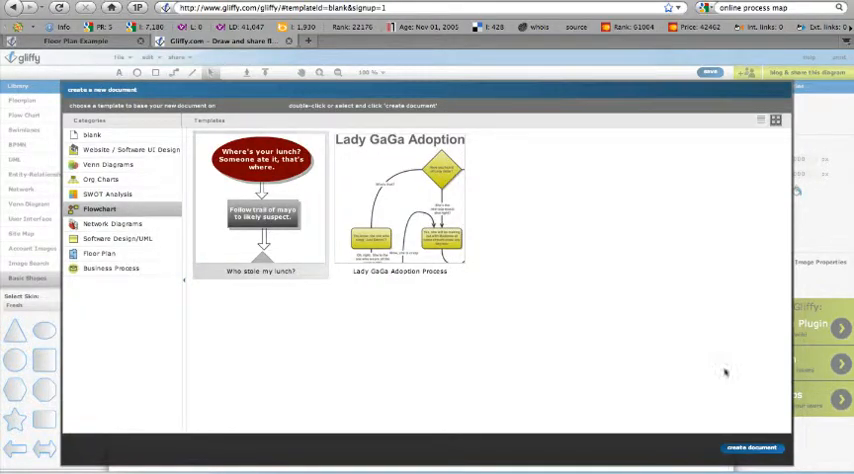
Create the document from the 'Who stole my lunch?' flowchart template.
{"action": "left_click", "coordinate": [752, 447]}
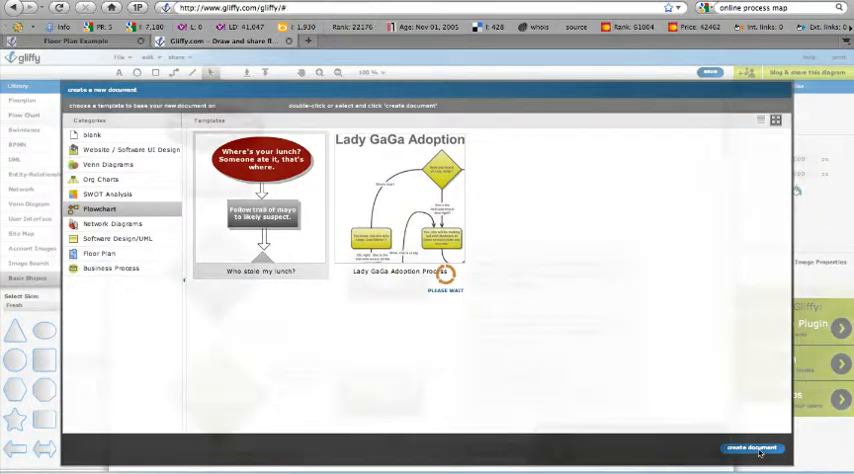
{"action": "left_click", "coordinate": [751, 447]}
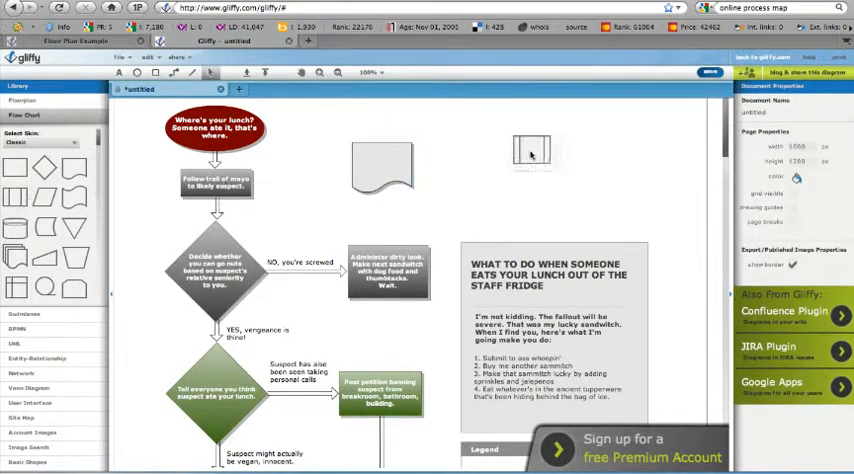
Label the document shape at the top of the flowchart 'Busyness.com'.
{"action": "left_click", "coordinate": [531, 155]}
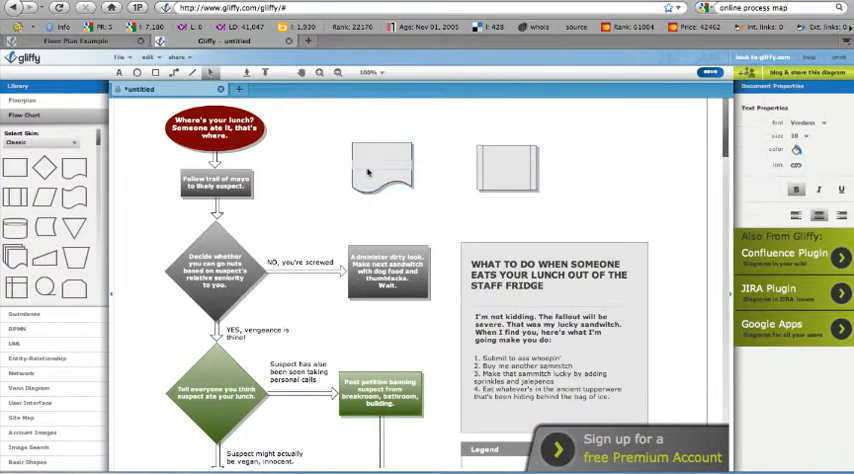
{"action": "type", "text": "Busi"}
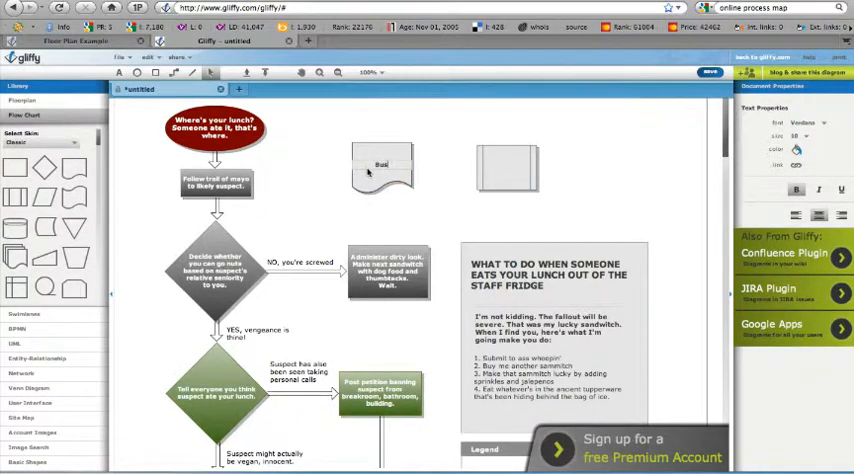
{"action": "type", "text": "Busyness.com"}
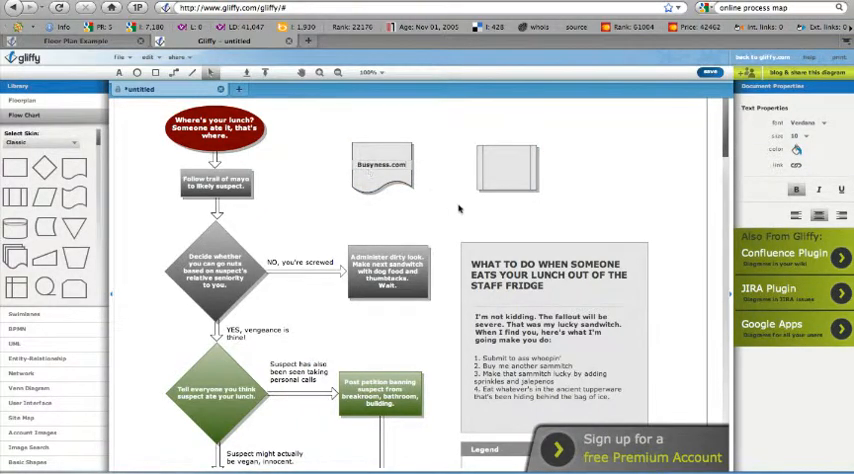